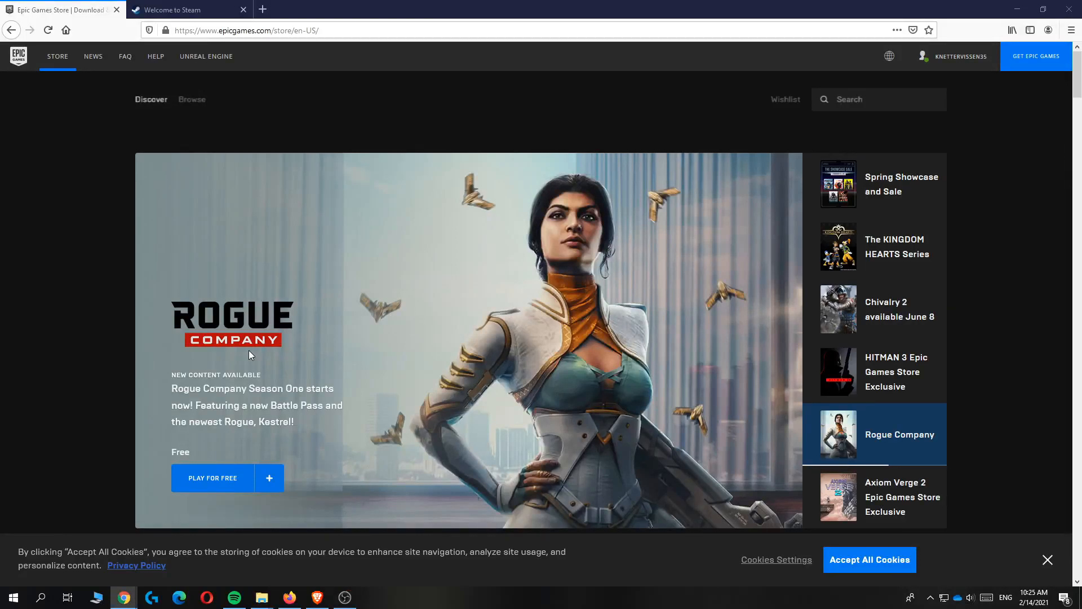
mouse_move(181, 240)
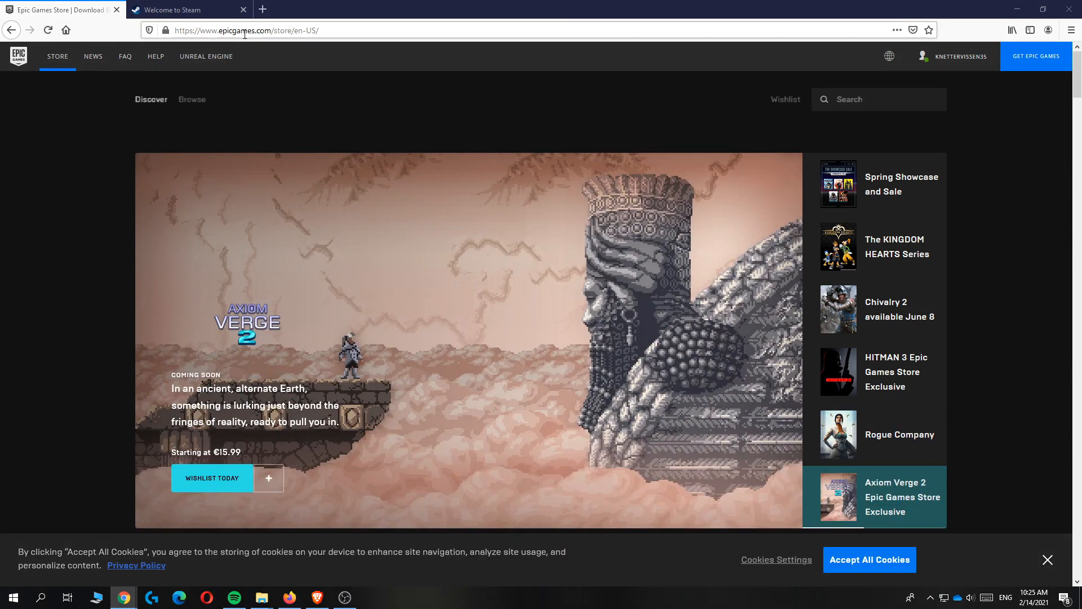
mouse_move(888, 129)
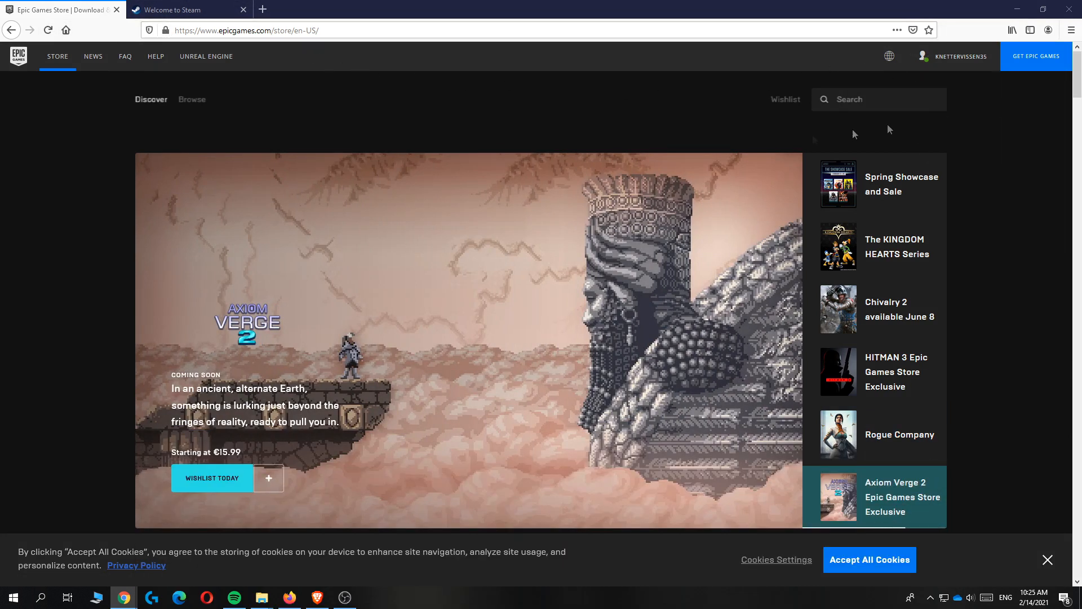
- Switch to the Steam store page, signed in to the Steam account
left_click(186, 9)
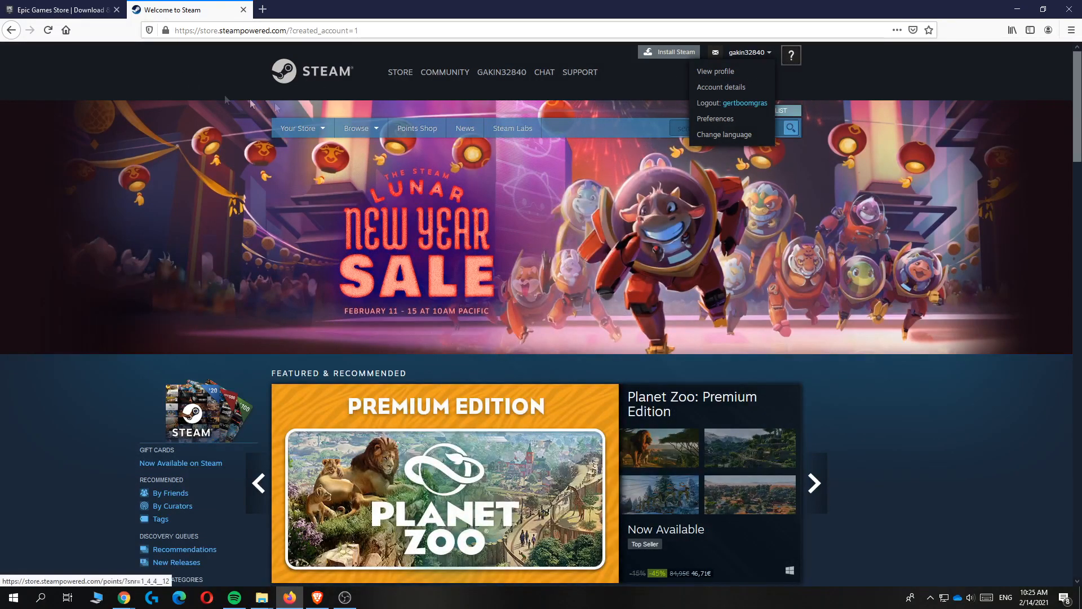
- From the Epic account's Connections > Accounts list, start connecting a Steam account
left_click(62, 9)
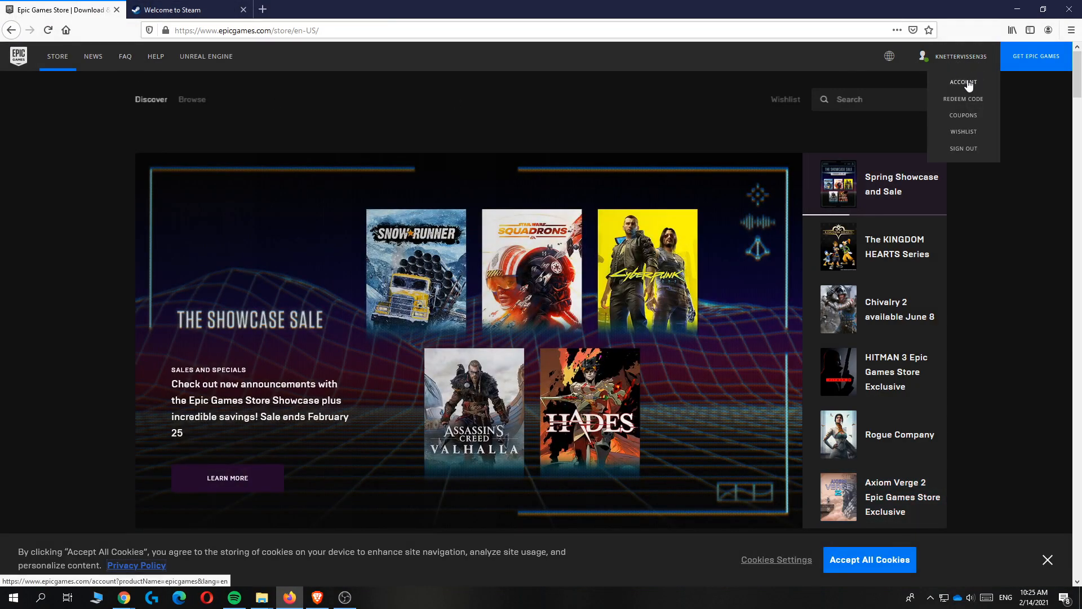
left_click(963, 82)
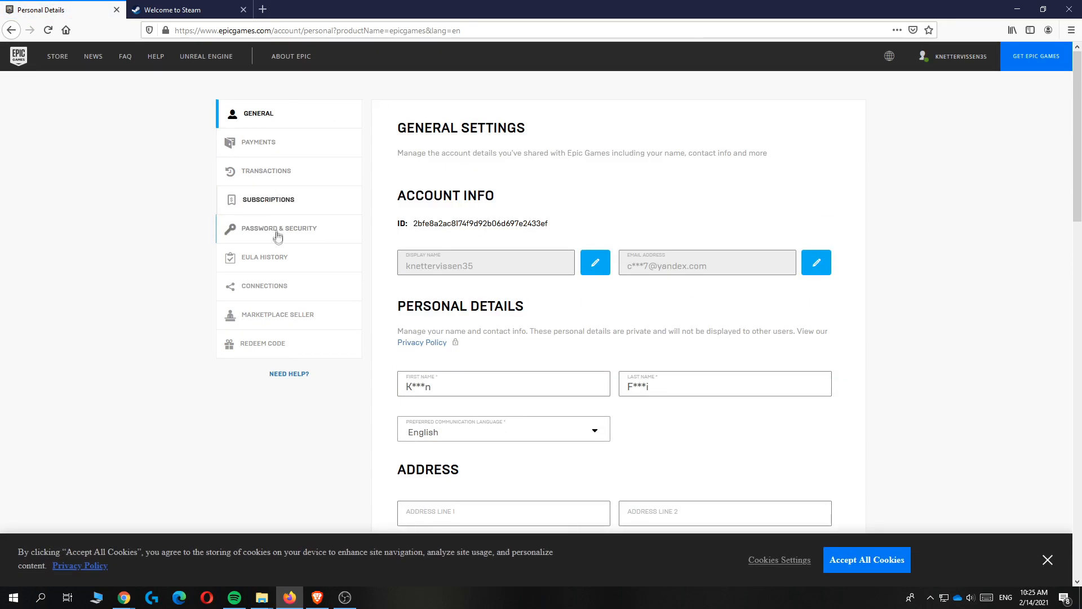
left_click(266, 286)
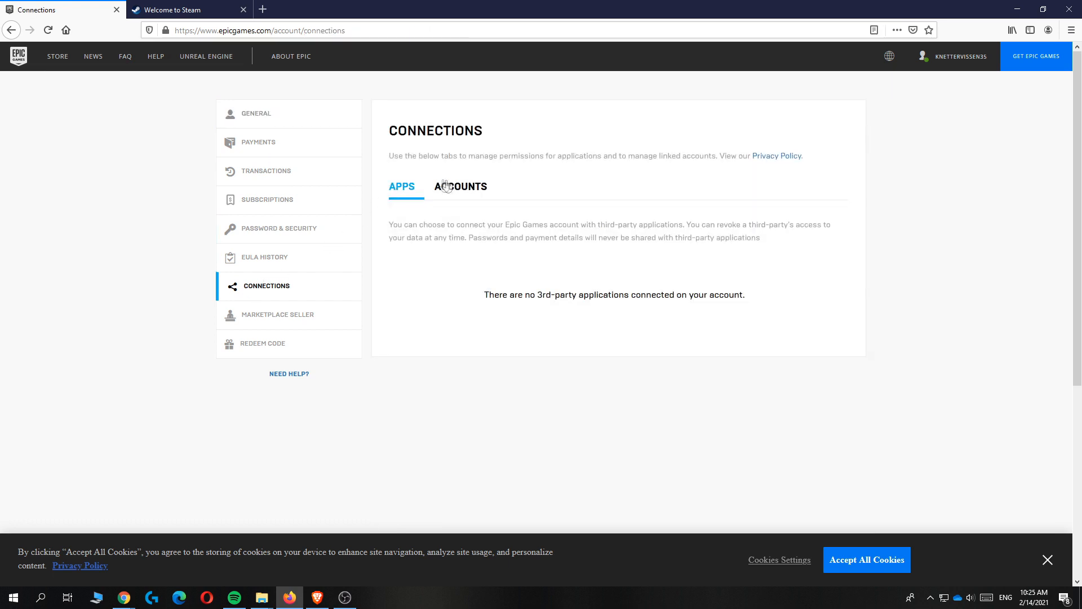
left_click(460, 186)
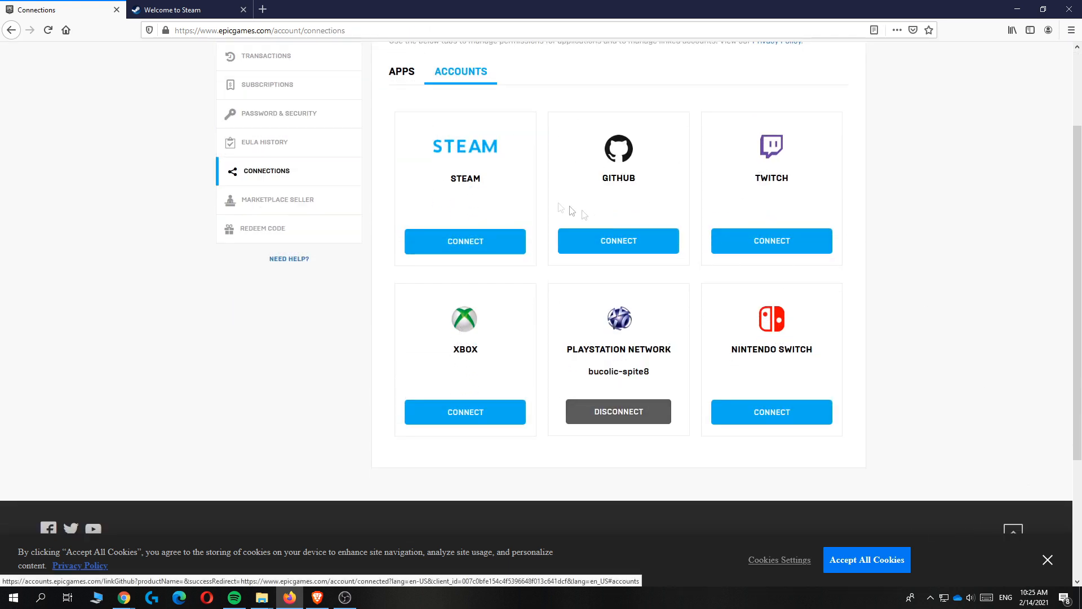
mouse_move(444, 153)
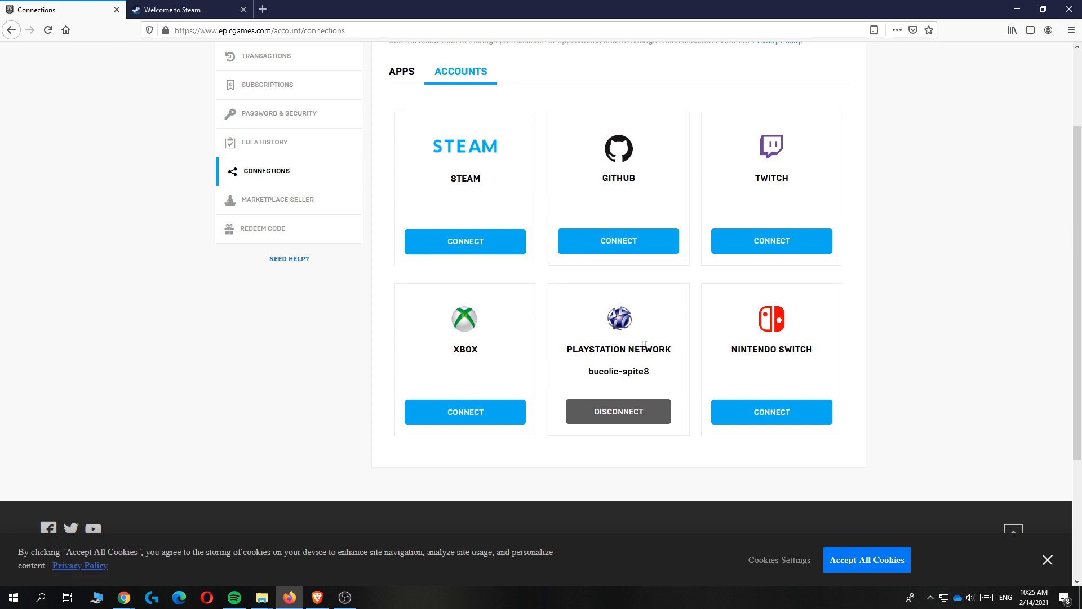
mouse_move(453, 162)
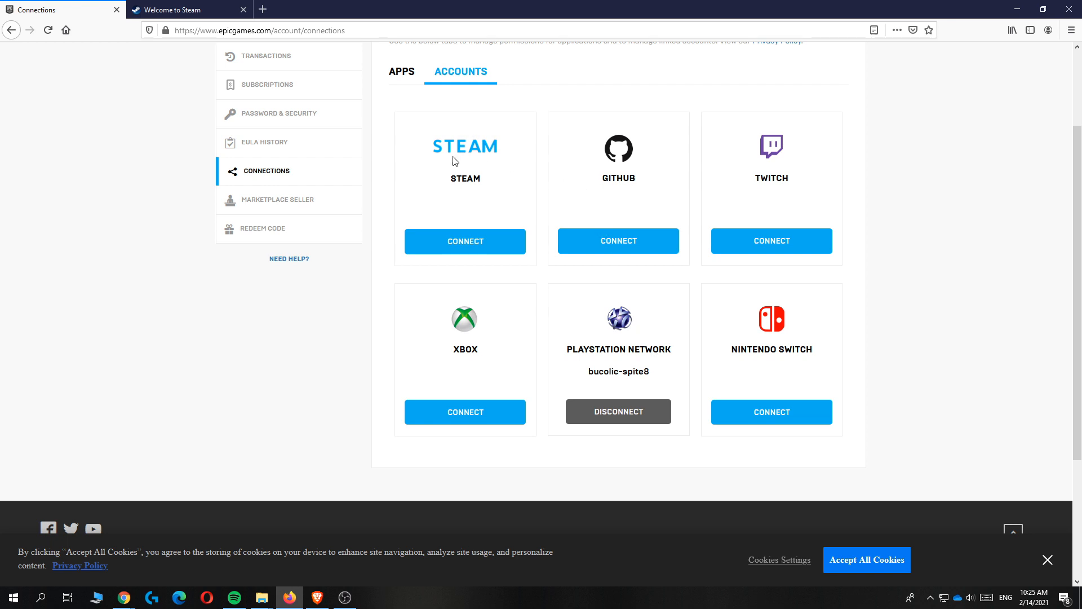
left_click(464, 241)
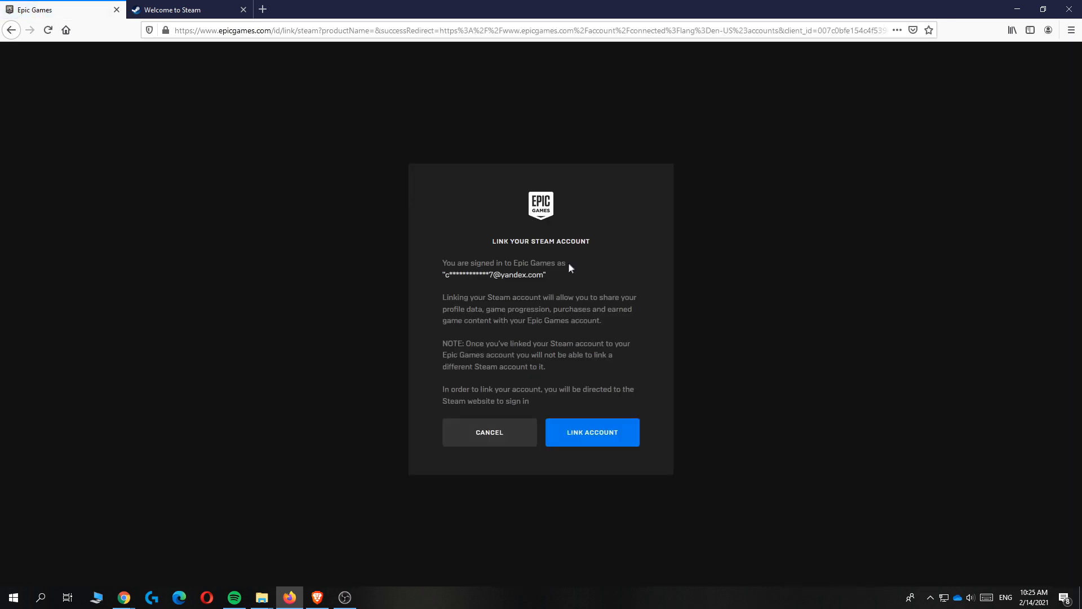
mouse_move(579, 277)
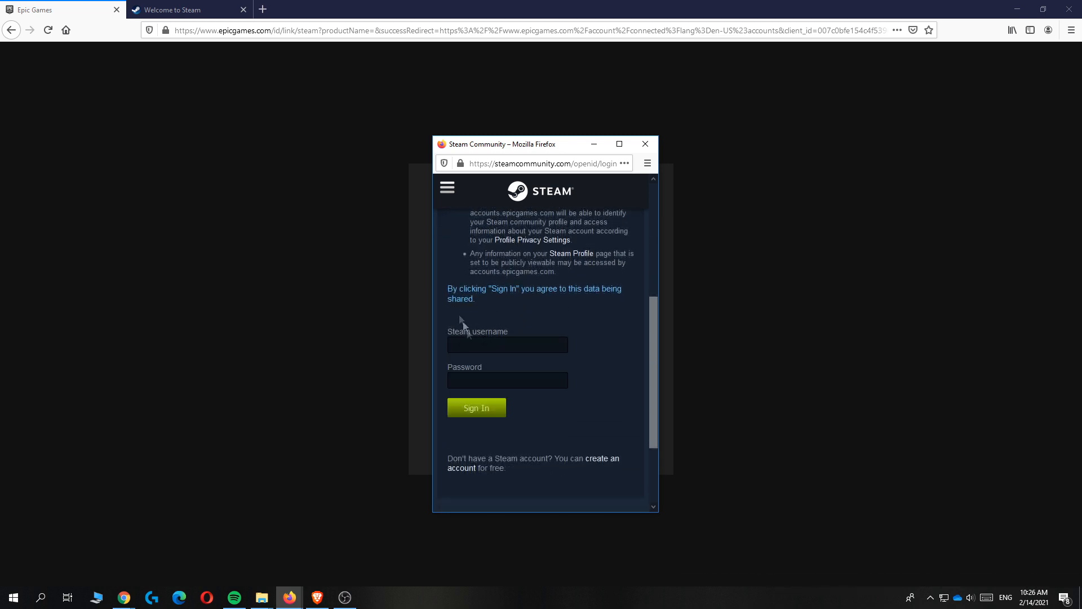
mouse_move(513, 361)
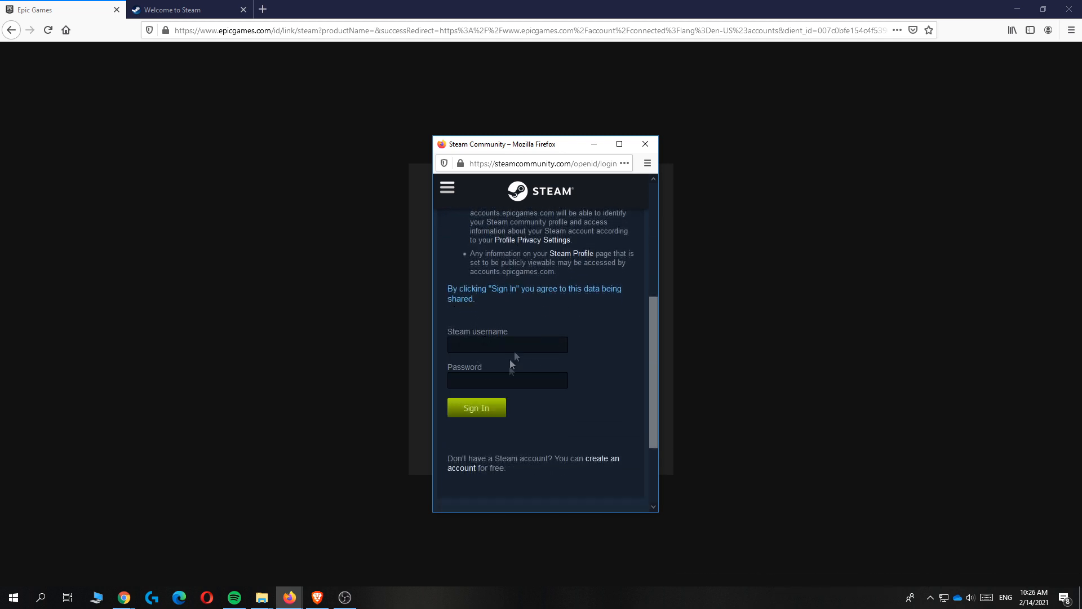
mouse_move(471, 275)
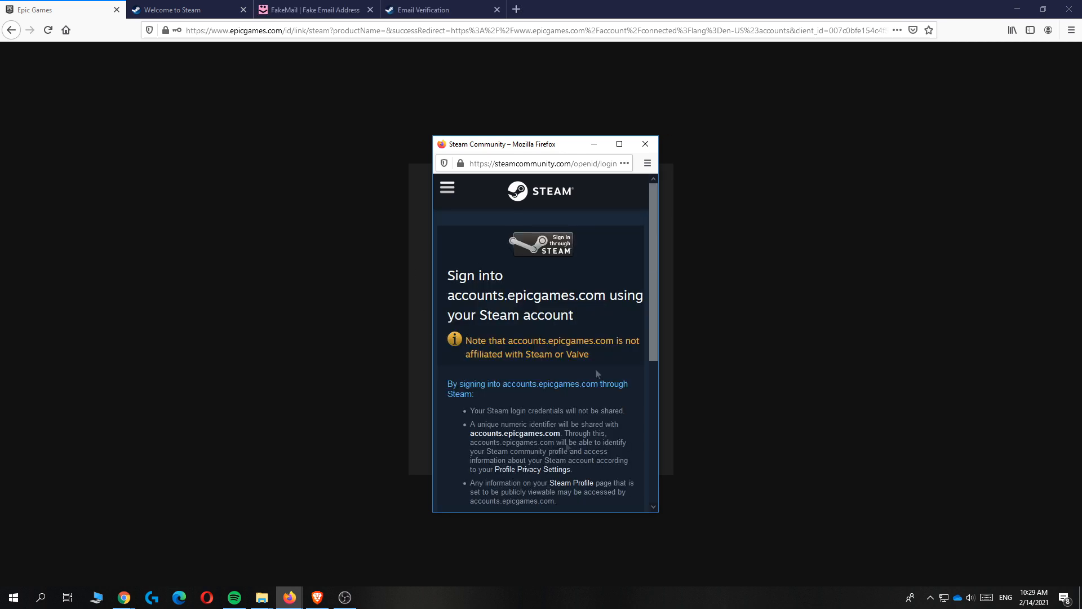
- Complete the Steam sign-in for Epic Games, returning to the Epic Games Store home page
scroll("down", 3)
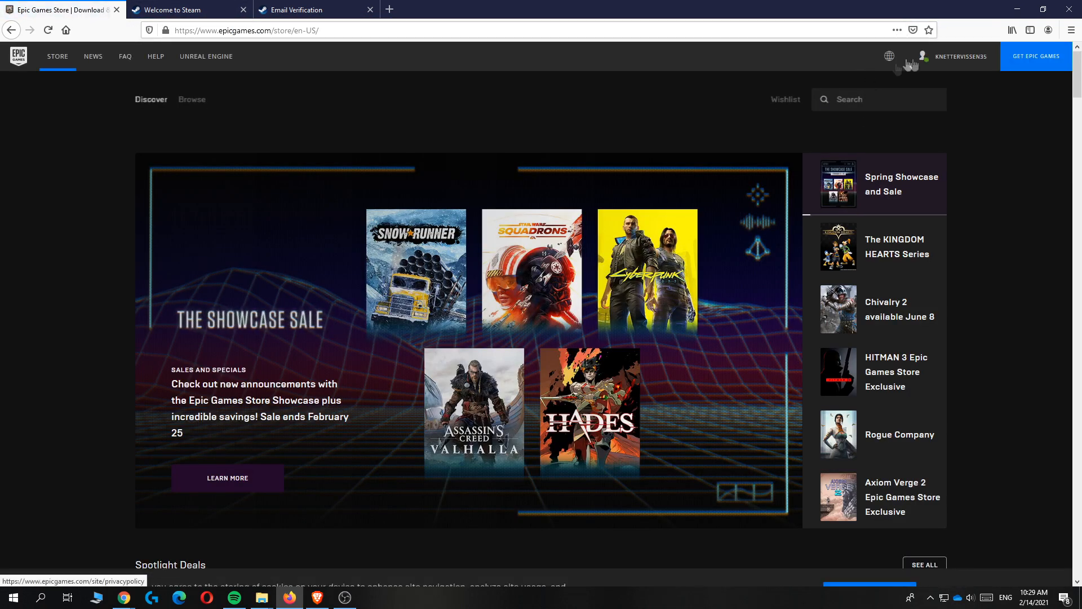
- Confirm the Connections > Accounts list shows Steam linked with Disconnect beside PlayStation Network
left_click(960, 56)
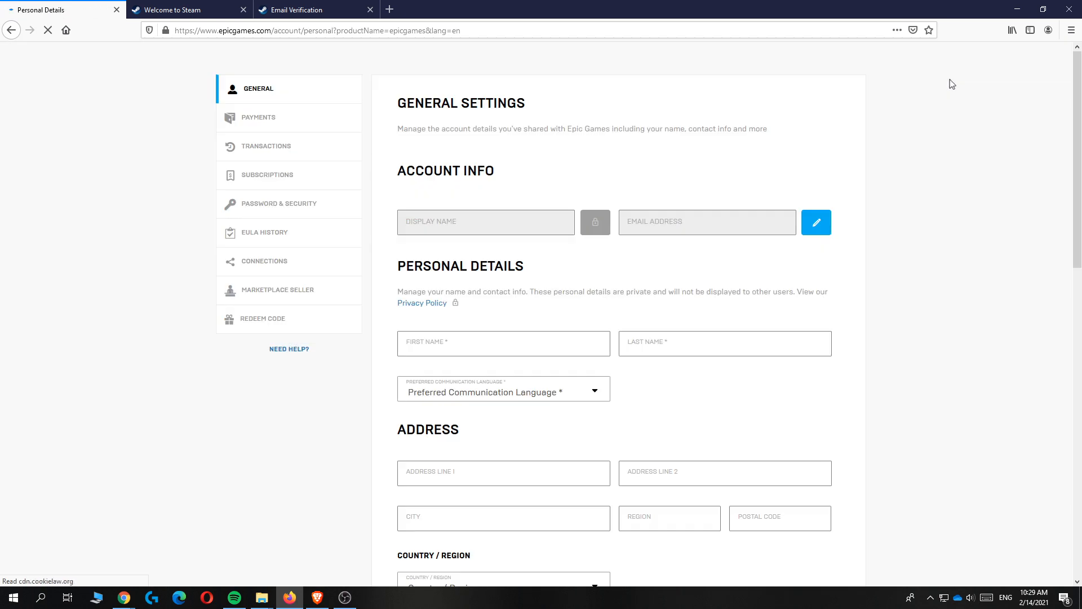
left_click(273, 286)
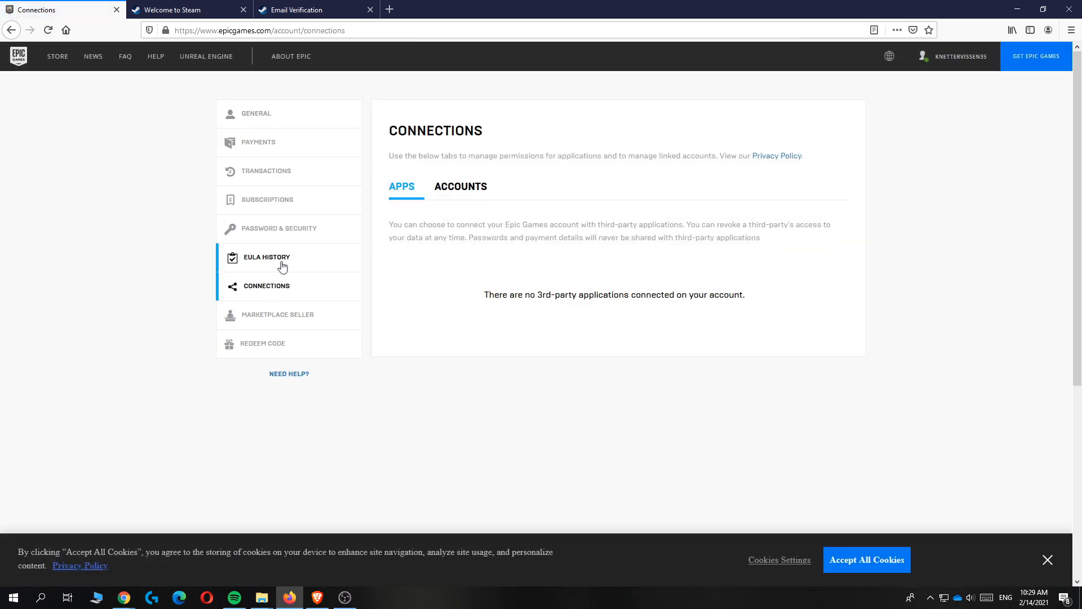
left_click(460, 187)
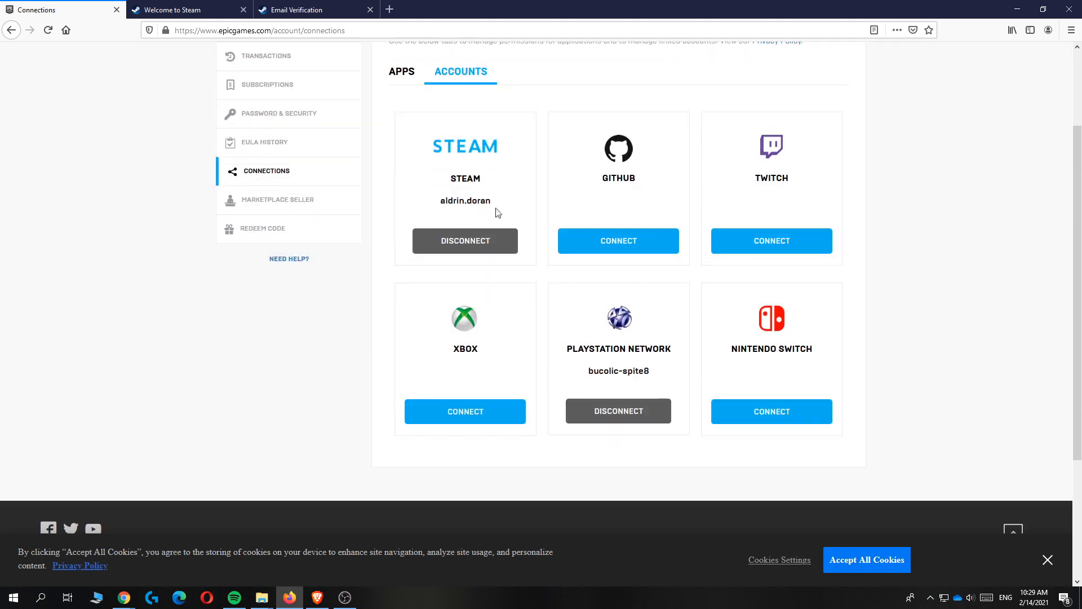
mouse_move(468, 103)
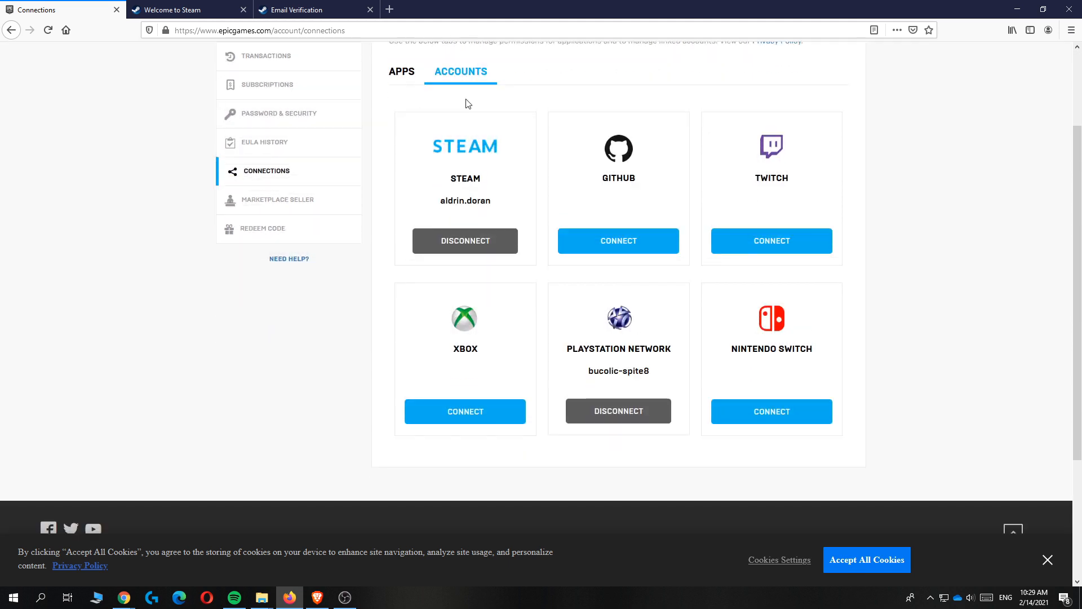
mouse_move(547, 133)
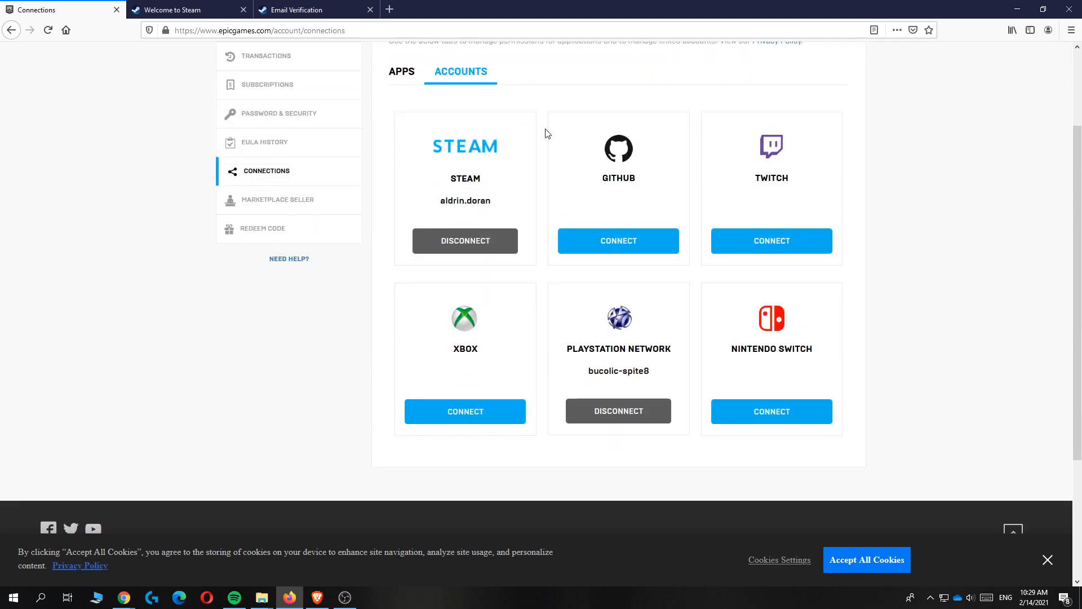